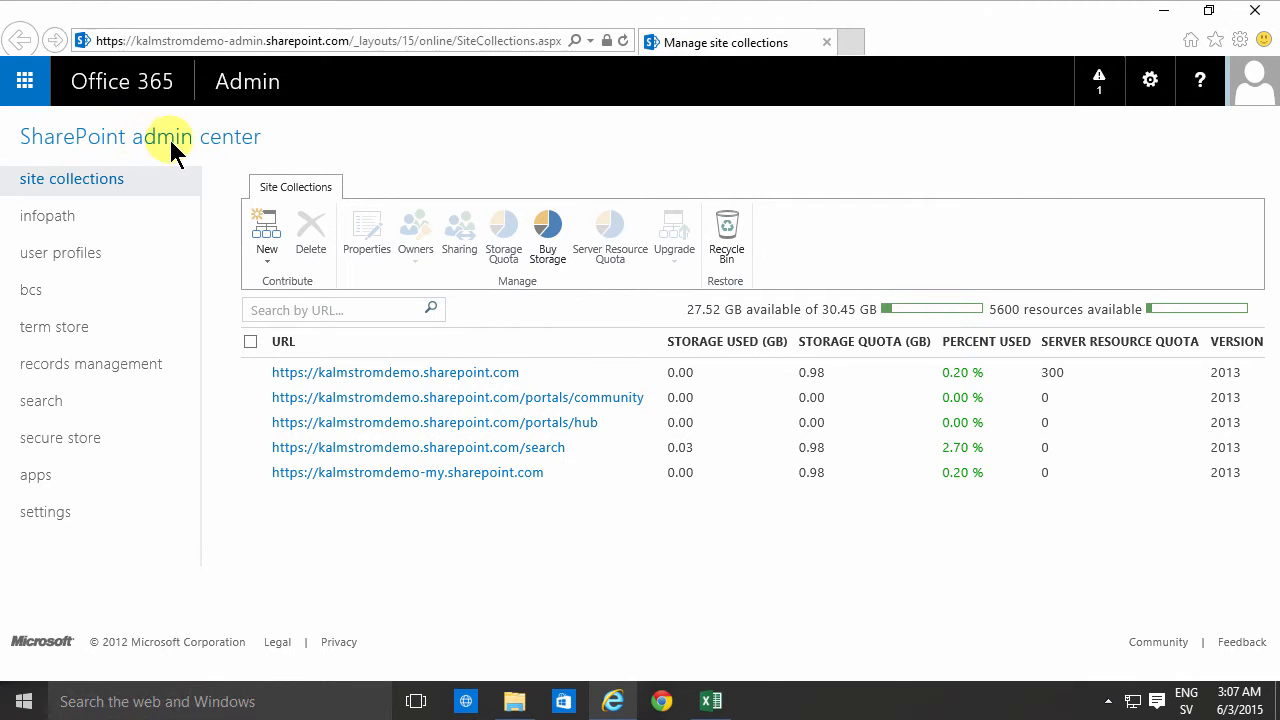
mouse_move(110, 144)
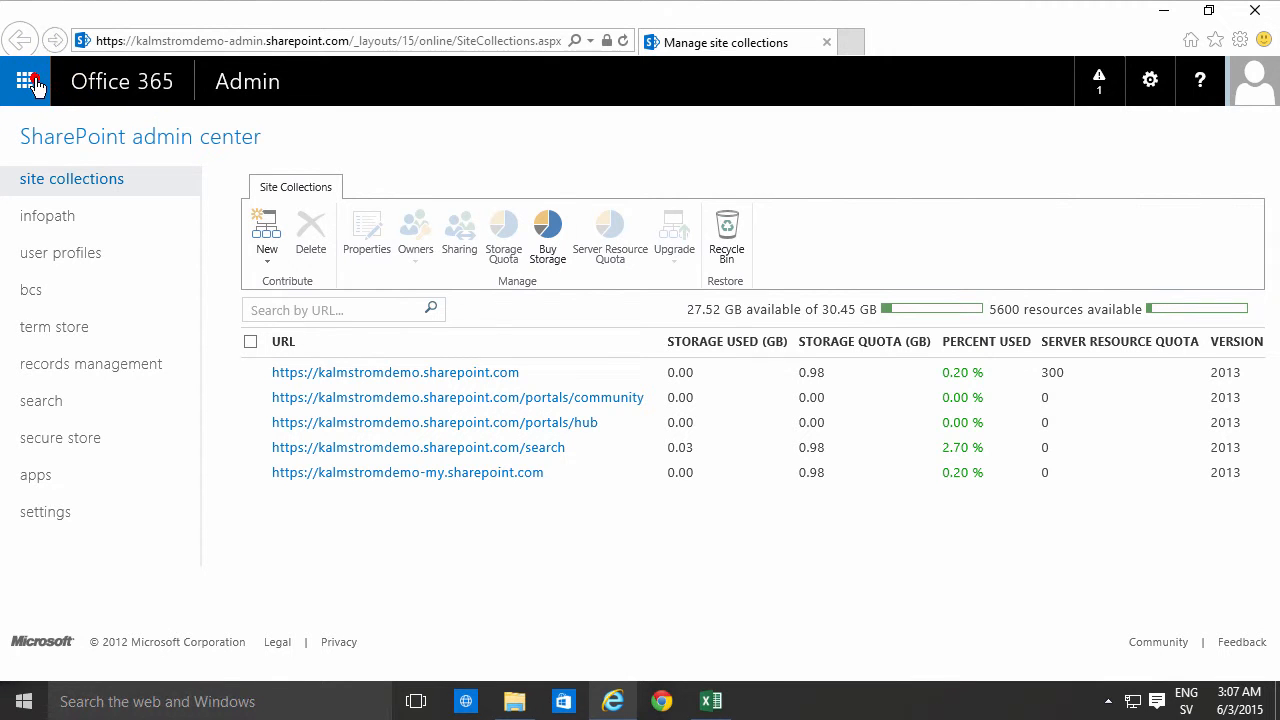
Reach the Office 365 admin center from the app launcher's Admin tile
click(24, 80)
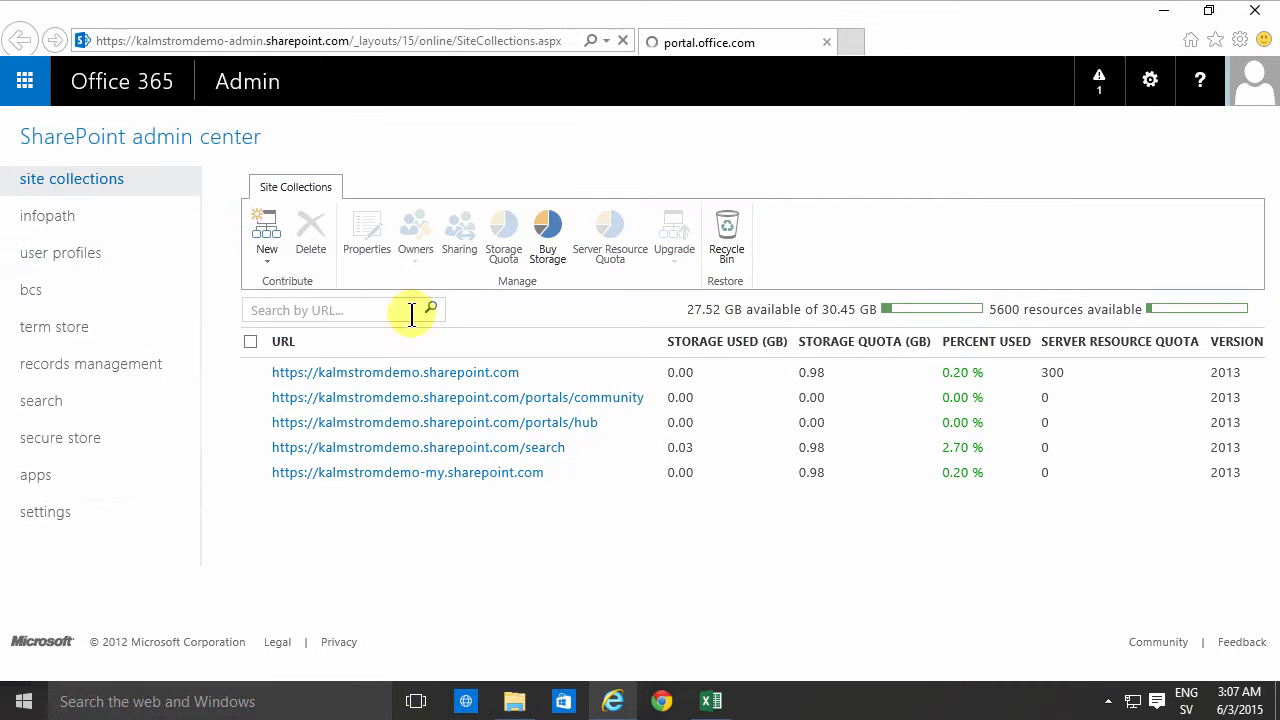
click(20, 40)
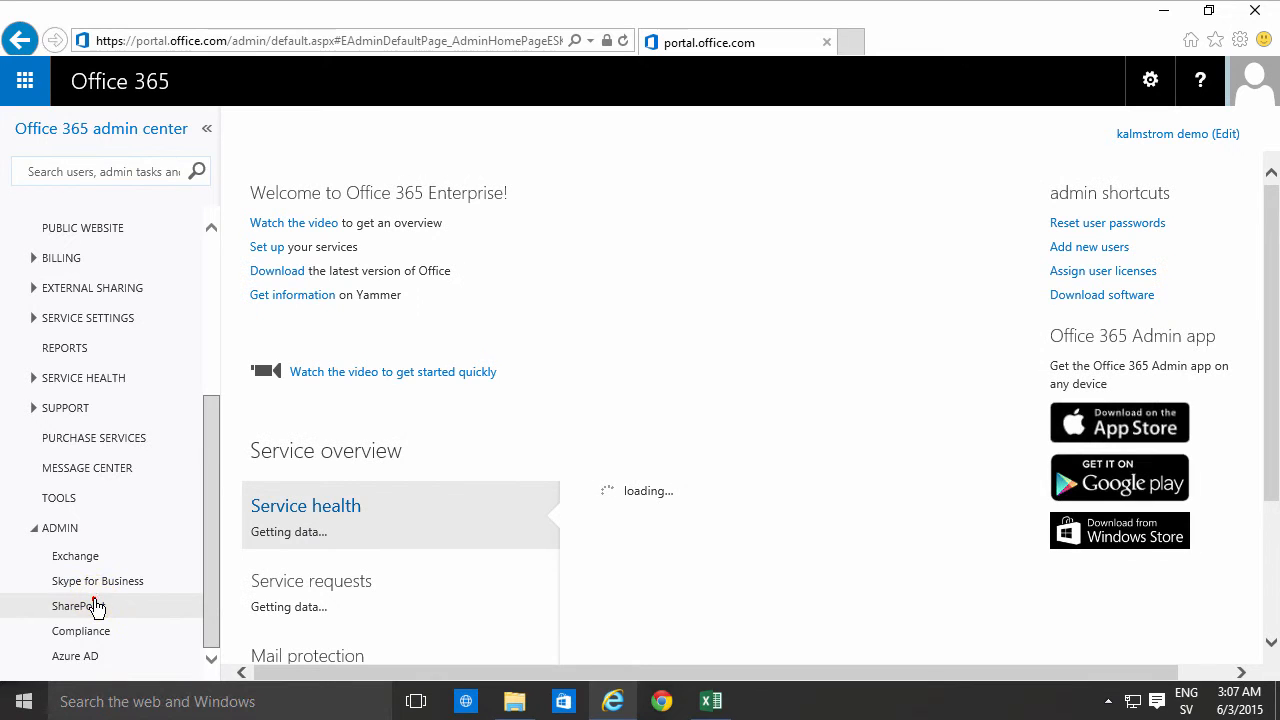
Start a new Private Site Collection from the ribbon's New menu
click(72, 606)
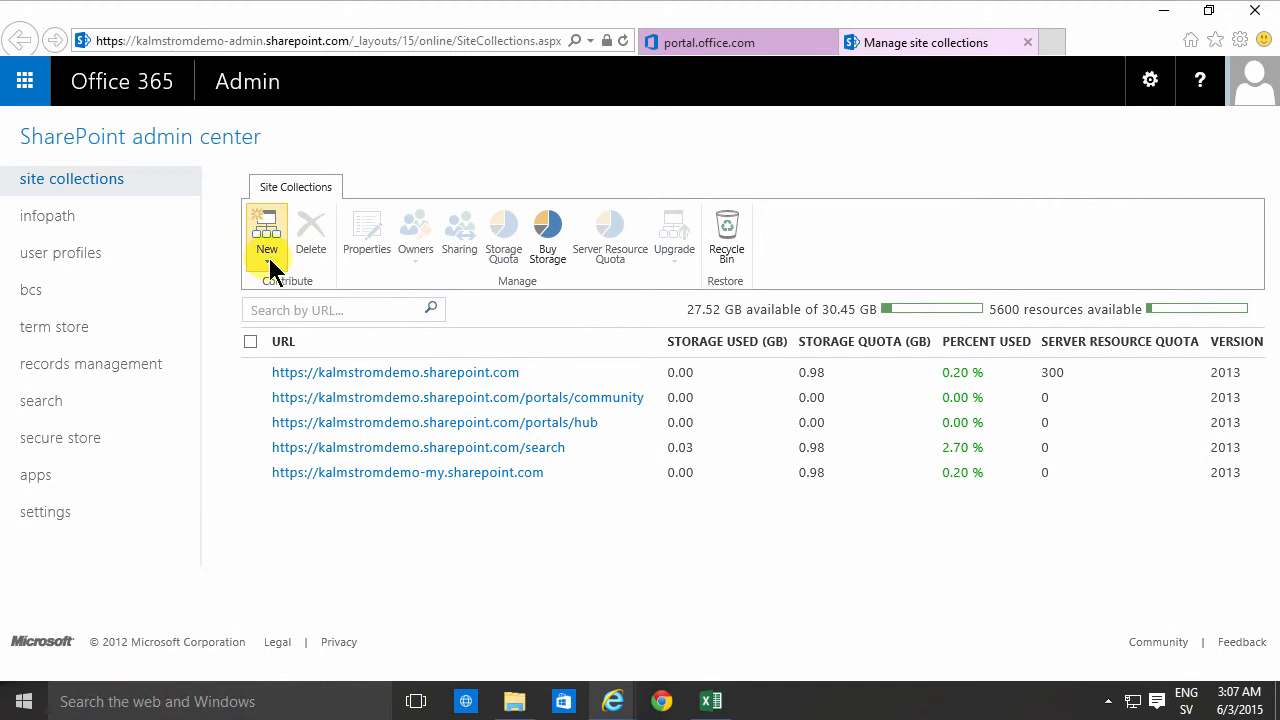
mouse_move(266, 230)
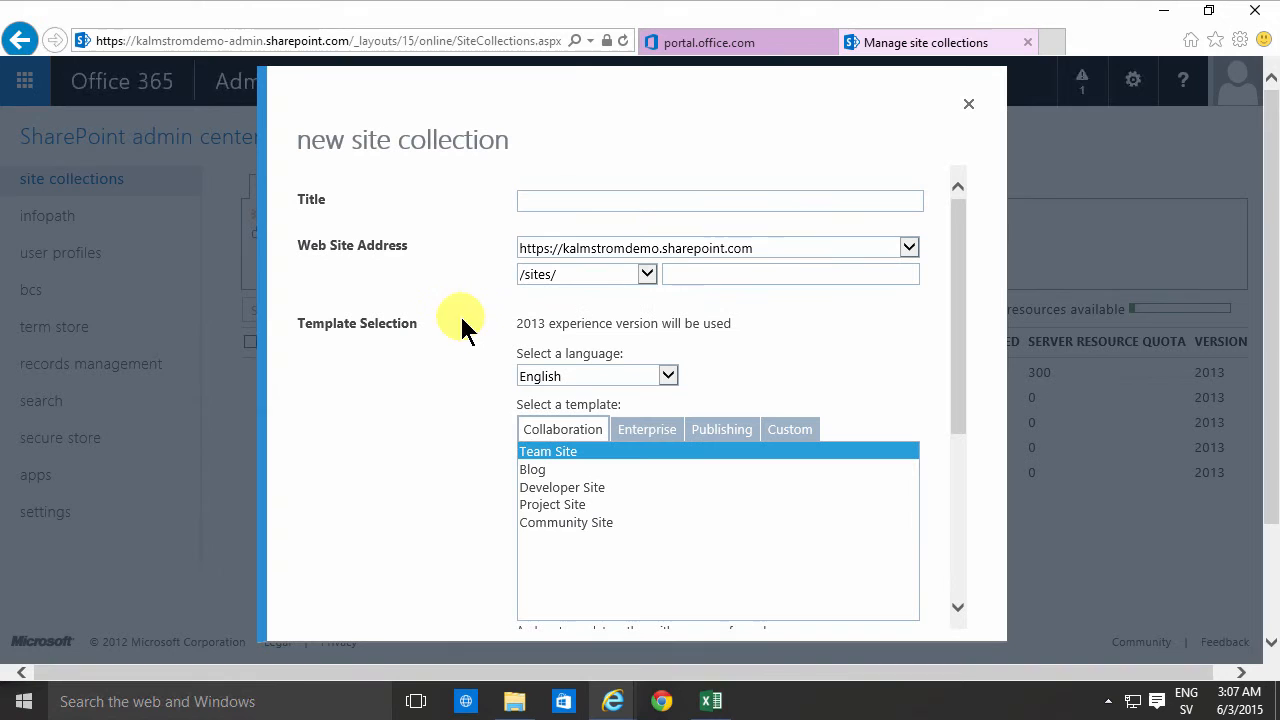
mouse_move(524, 90)
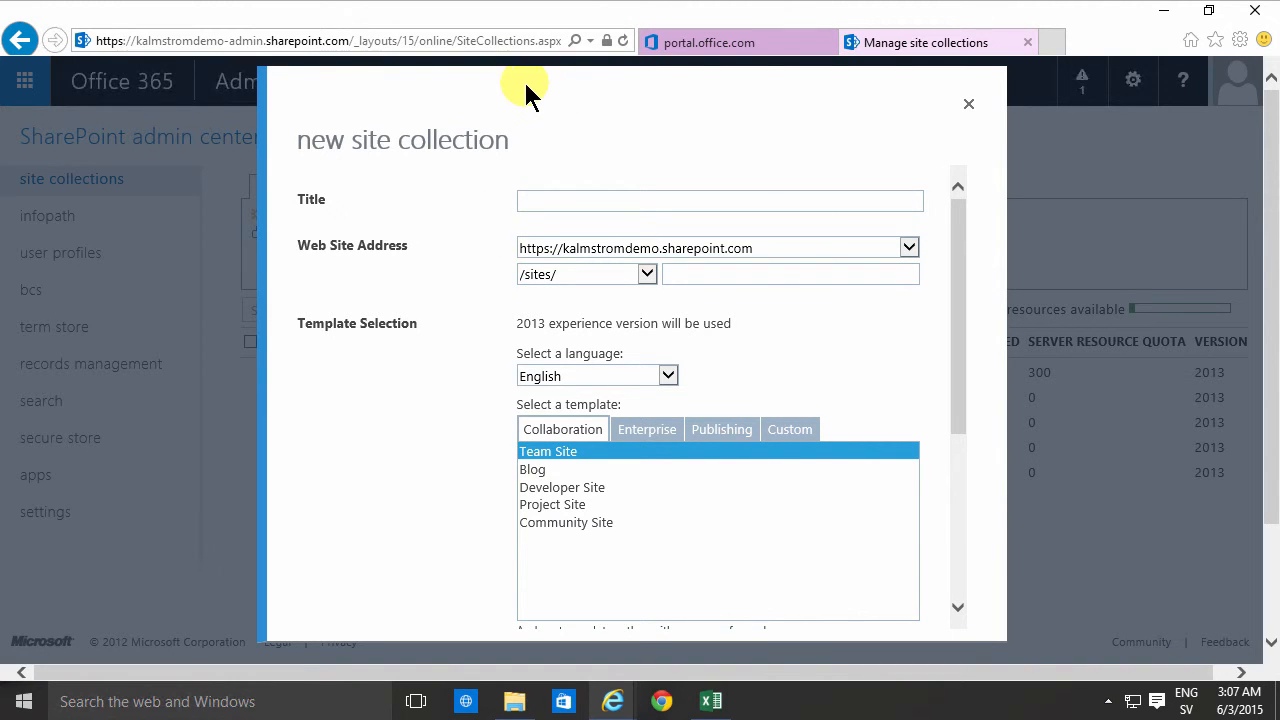
mouse_move(520, 98)
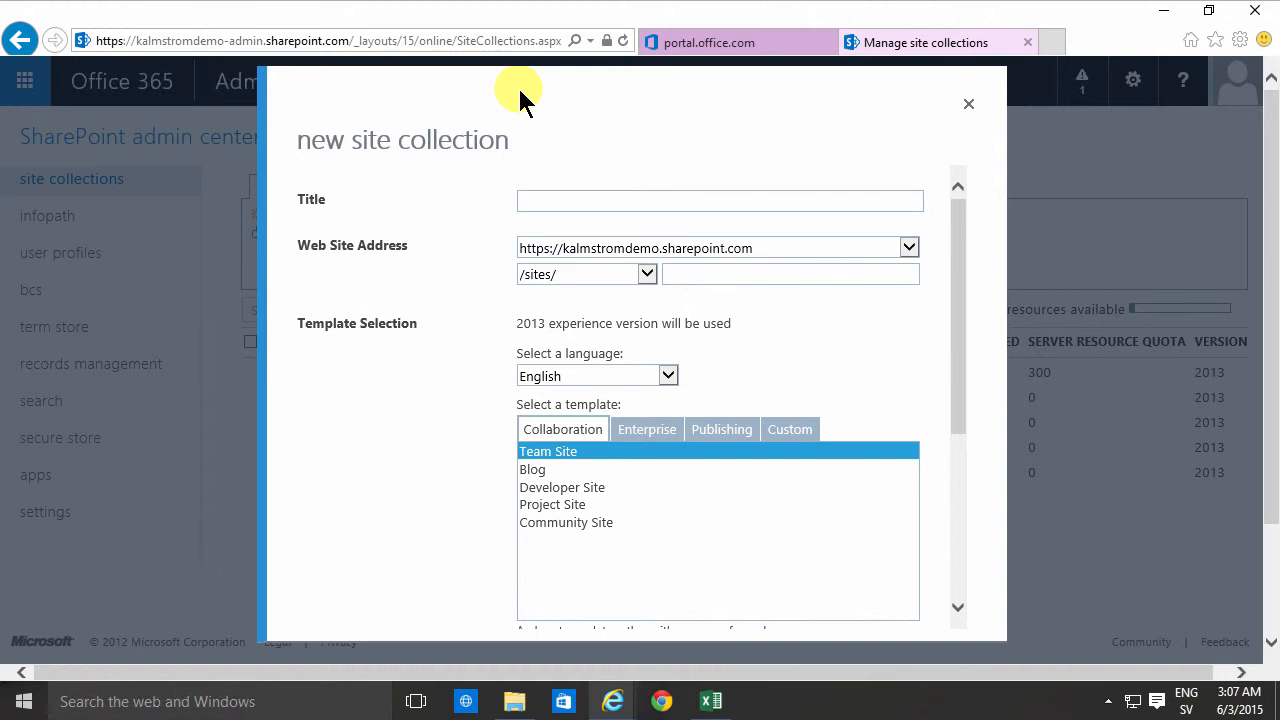
mouse_move(502, 108)
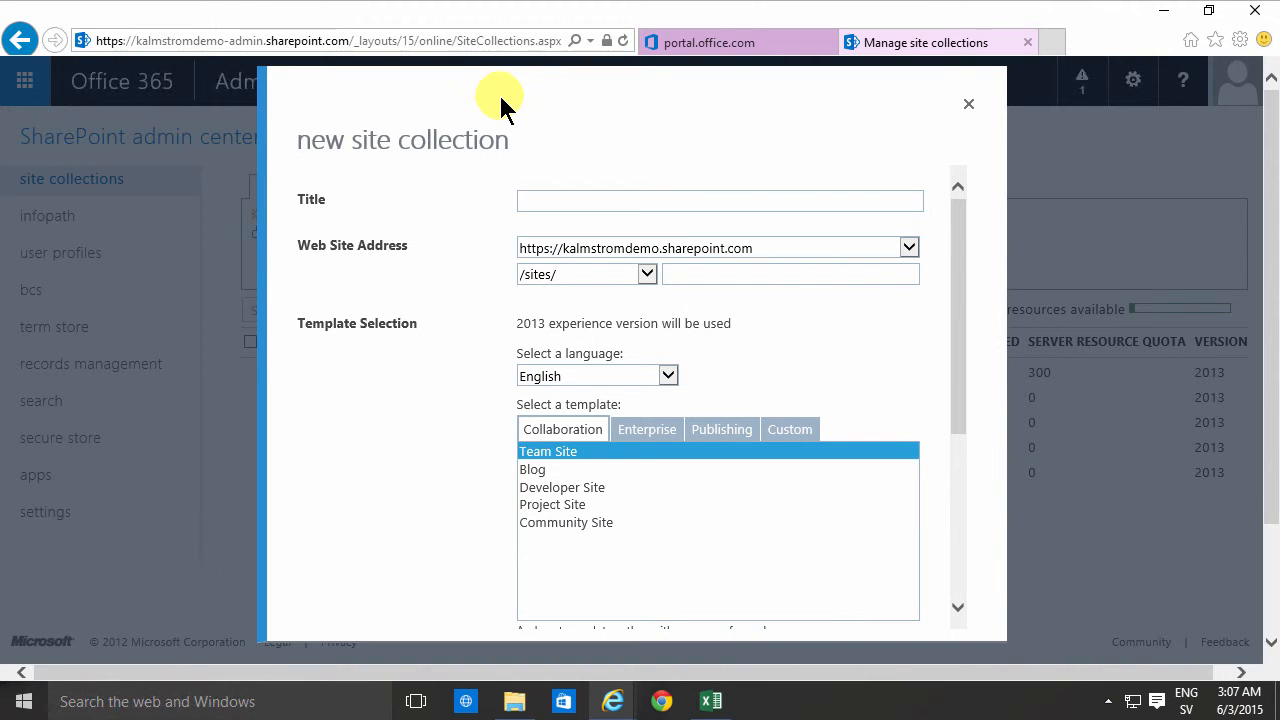
mouse_move(576, 192)
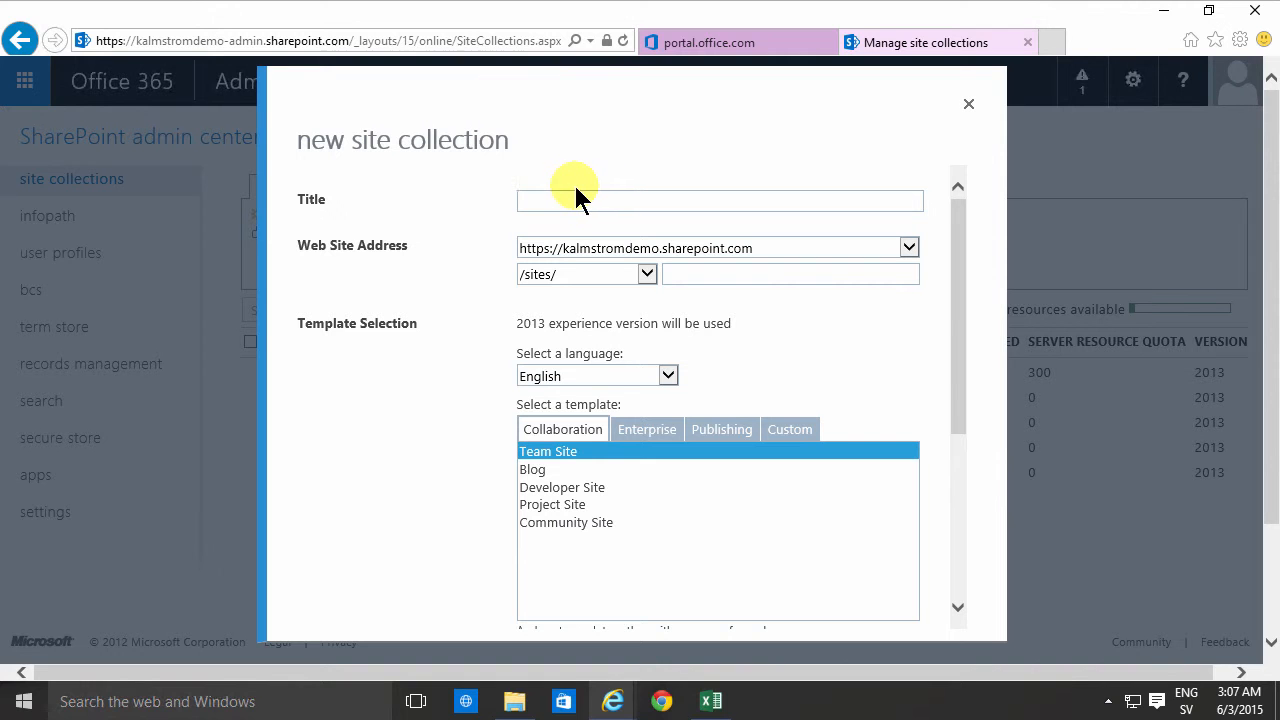
Enter Finance as the new site collection's title
click(564, 200)
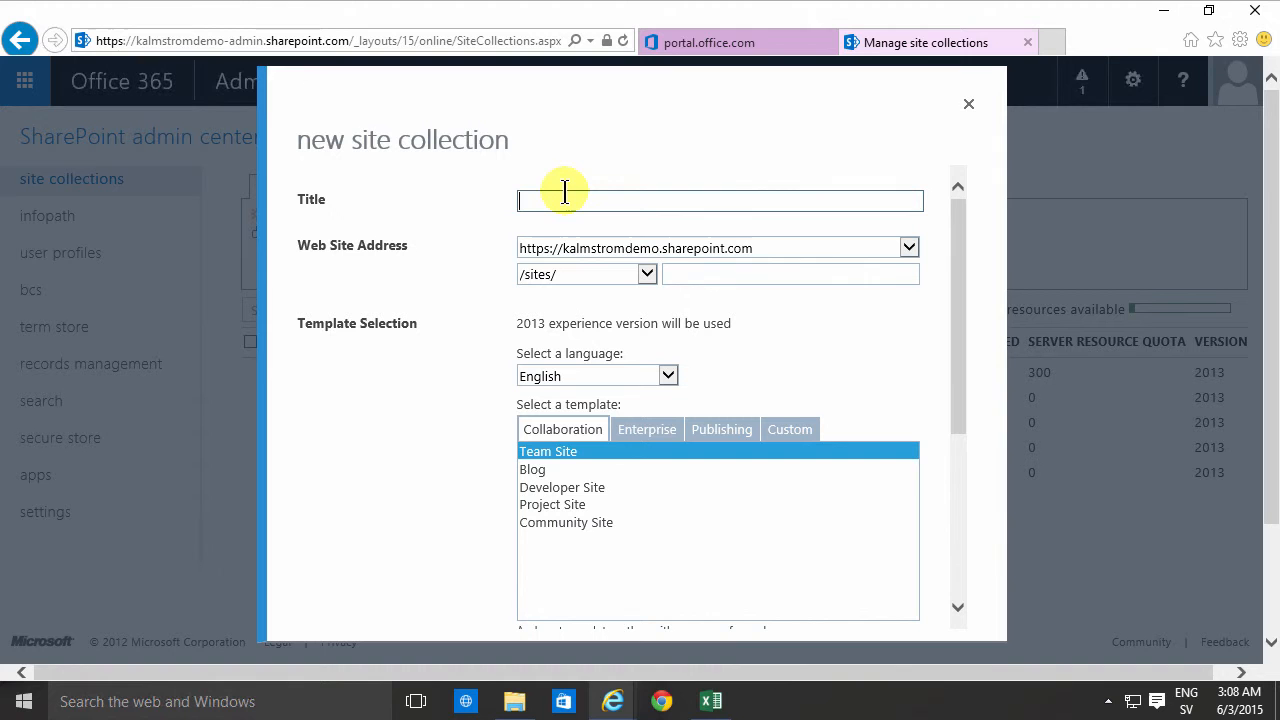
text(Finance)
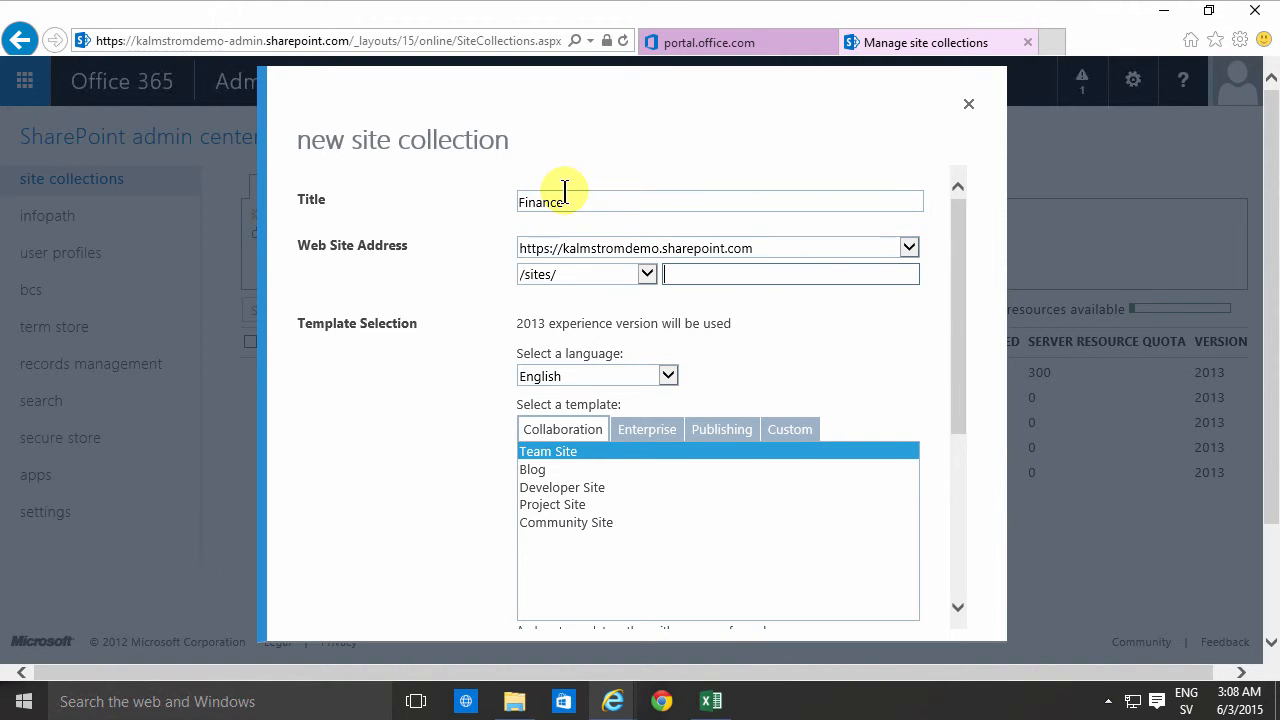
text(fin)
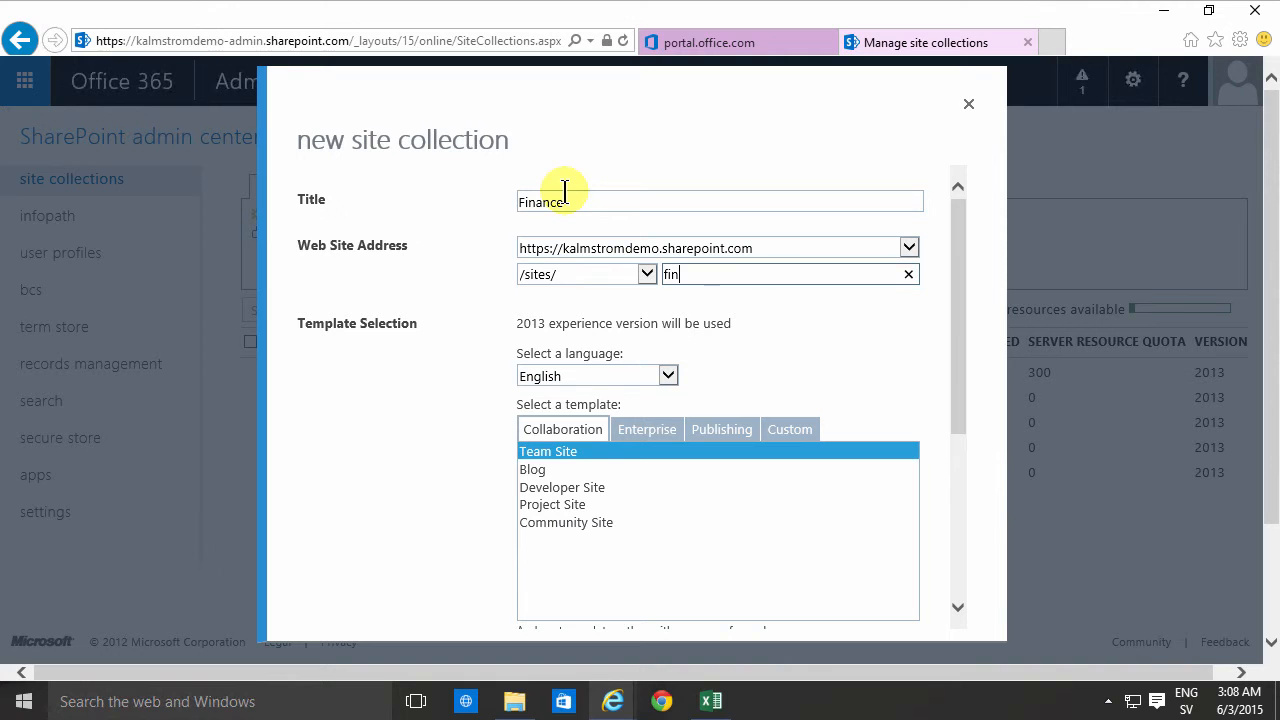
text(ance)
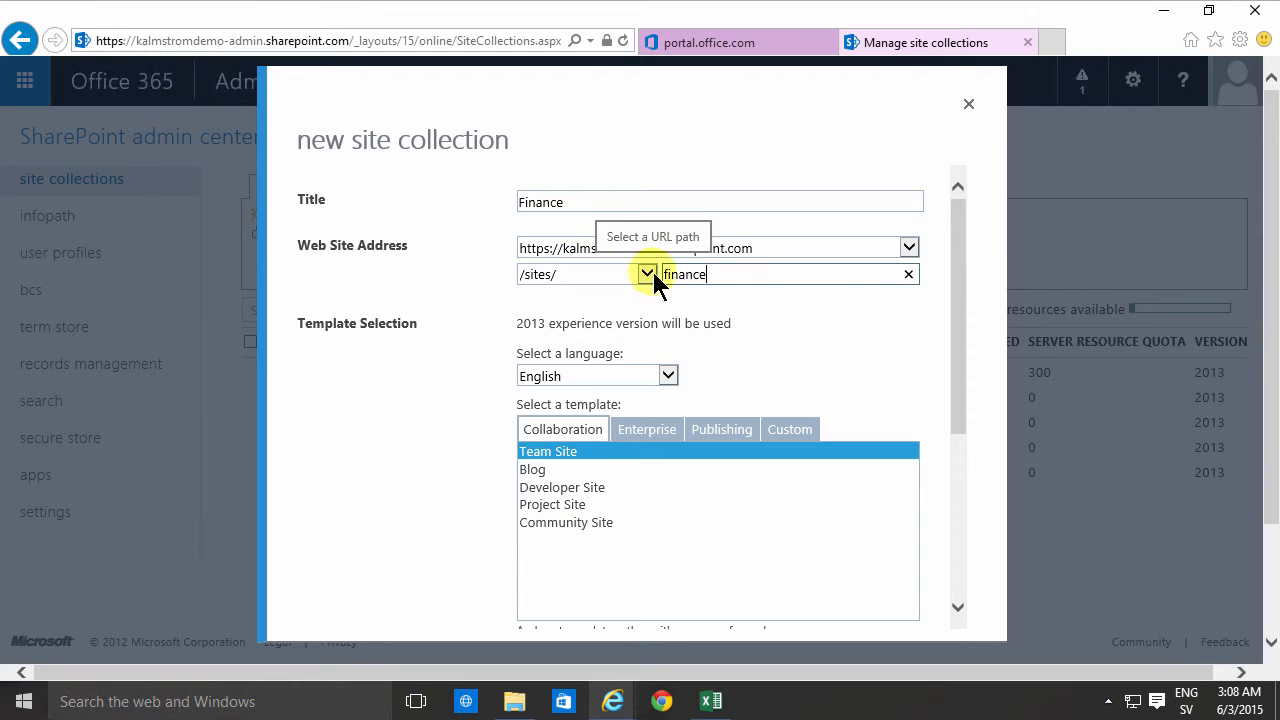
Keep the /sites/ path and set the URL to finance, giving /sites/finance
click(648, 274)
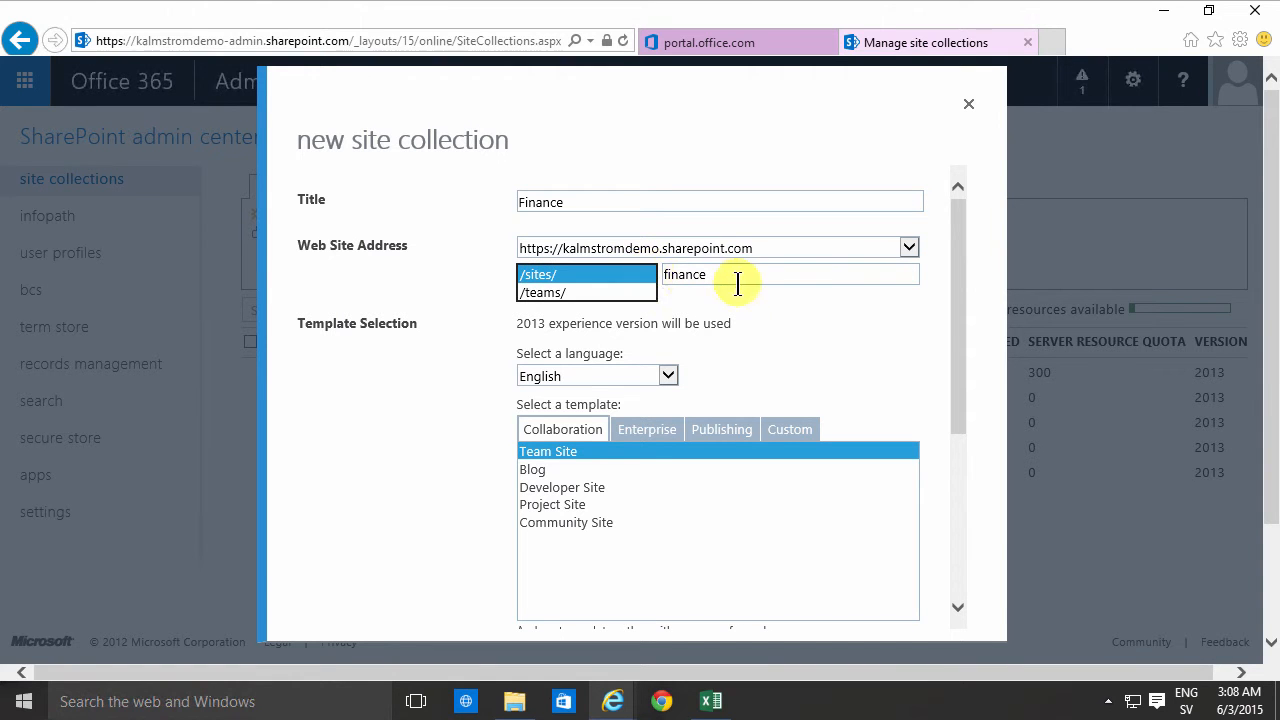
click(538, 274)
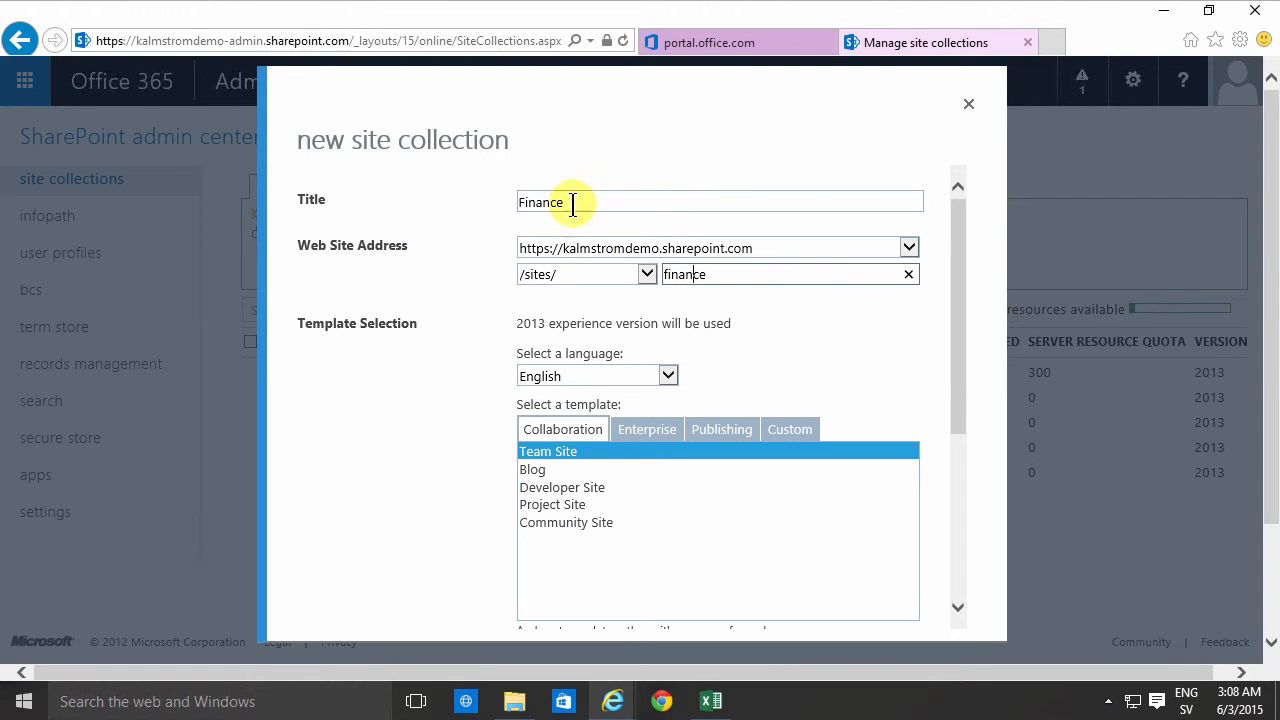
mouse_move(572, 202)
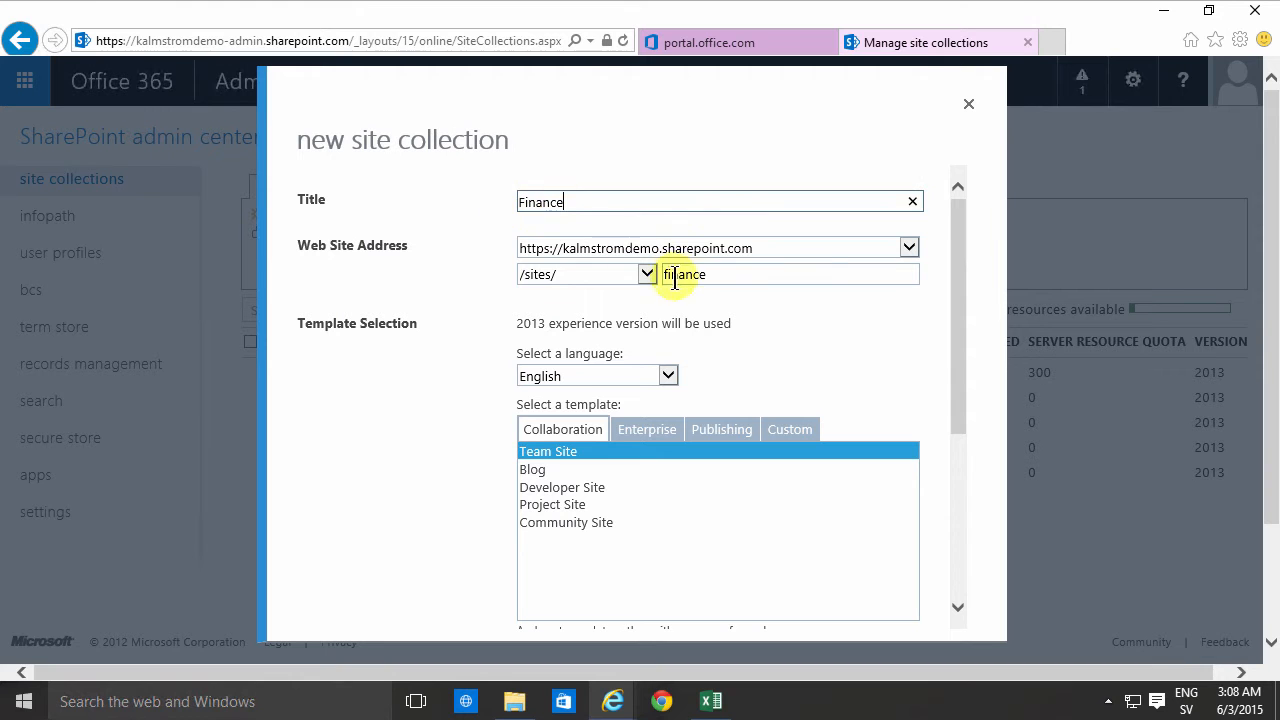
double_click(684, 274)
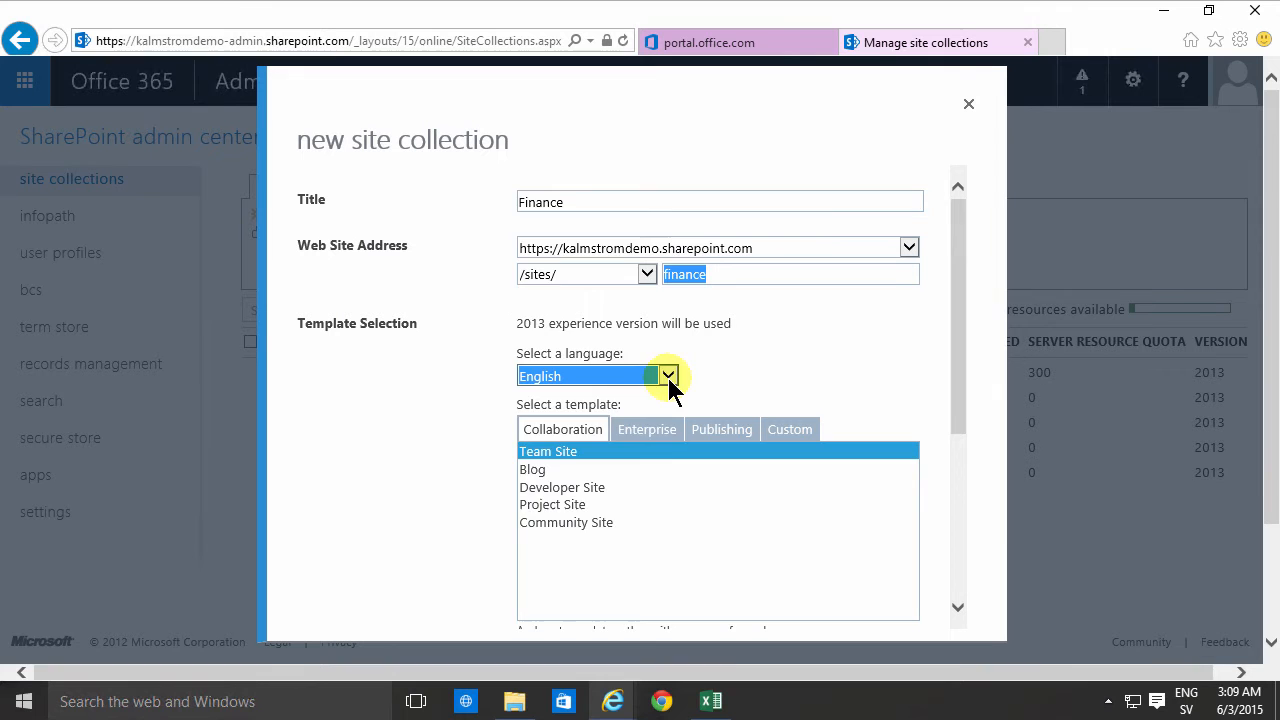
Keep English and Team Site, then display the full Time Zone list
click(668, 376)
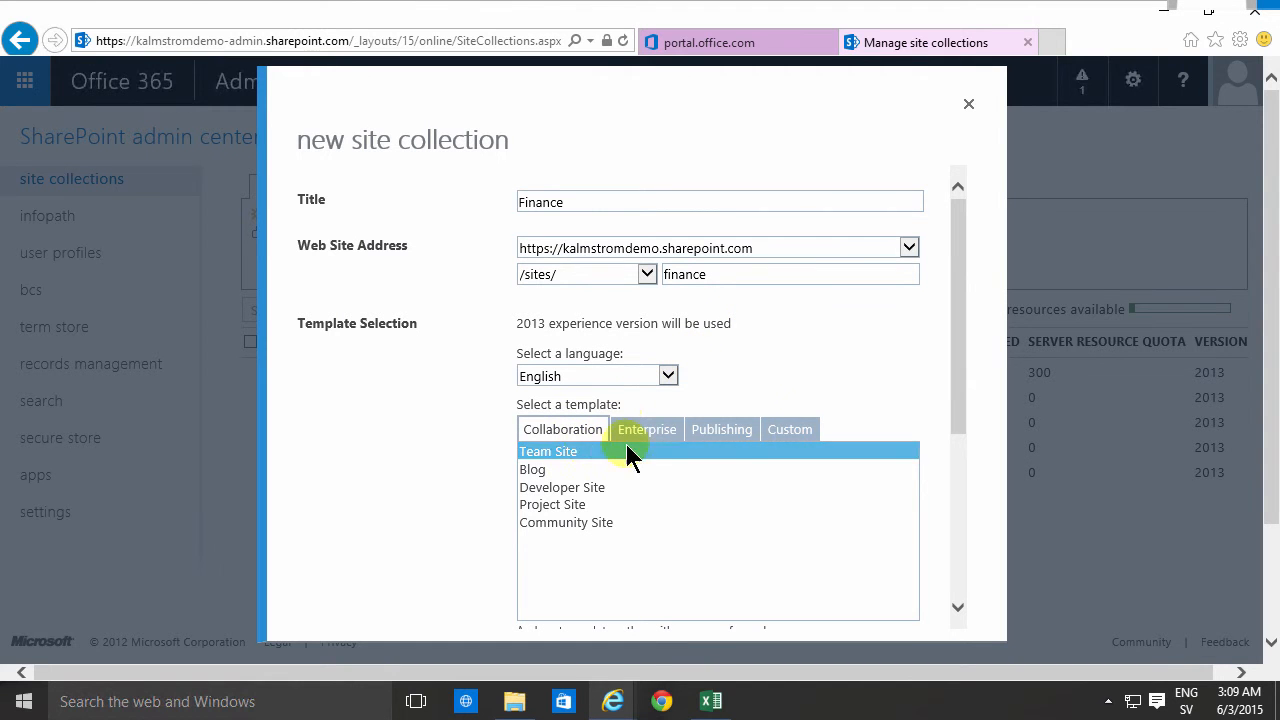
scroll(down, 3)
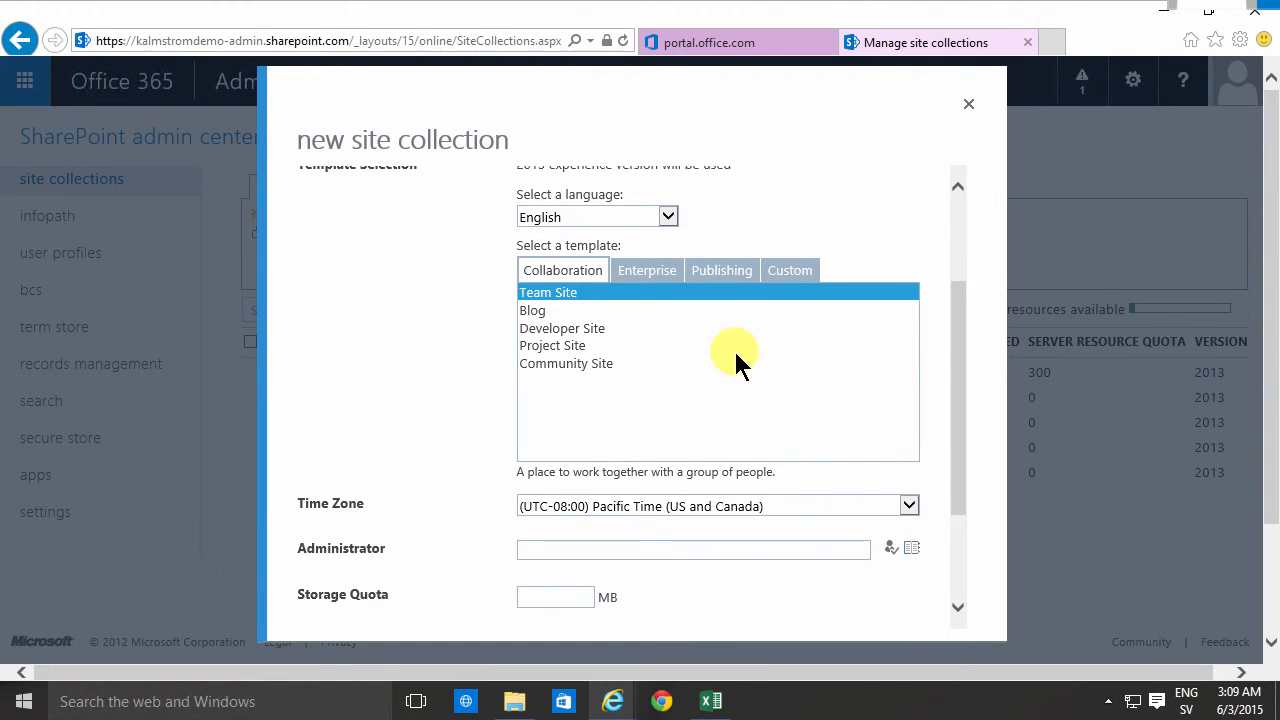
mouse_move(588, 310)
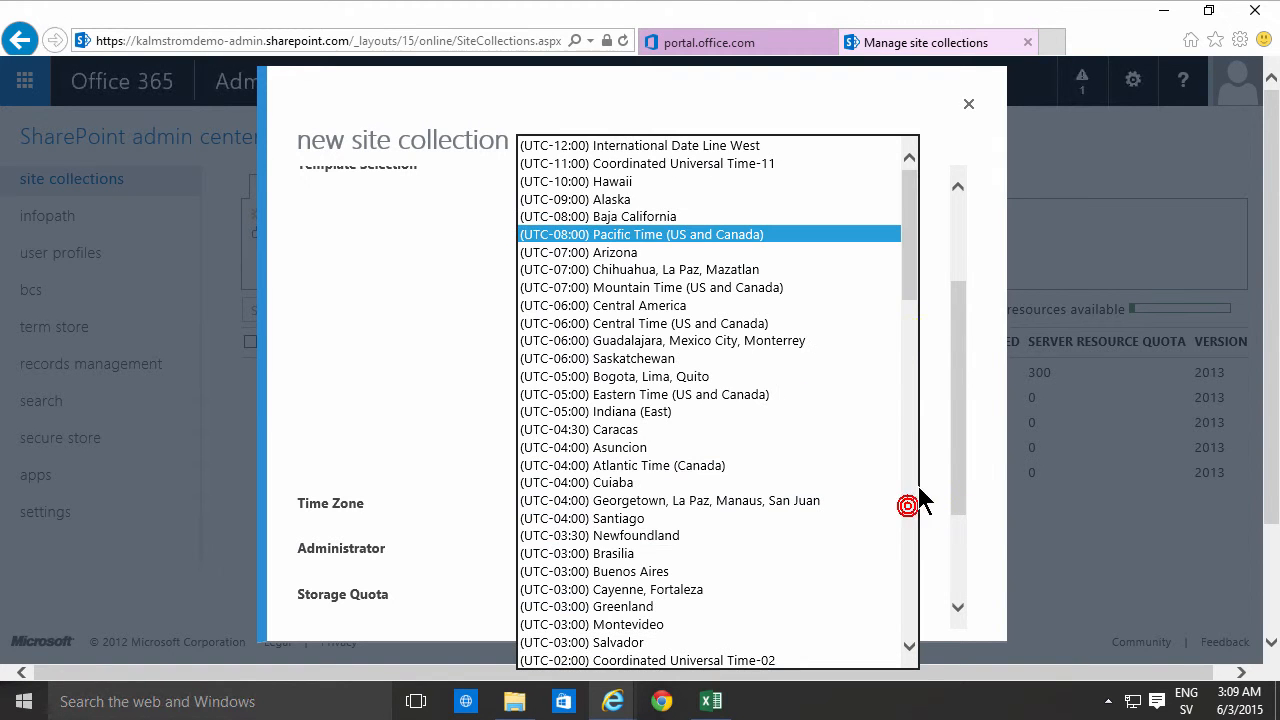
scroll(down, 3)
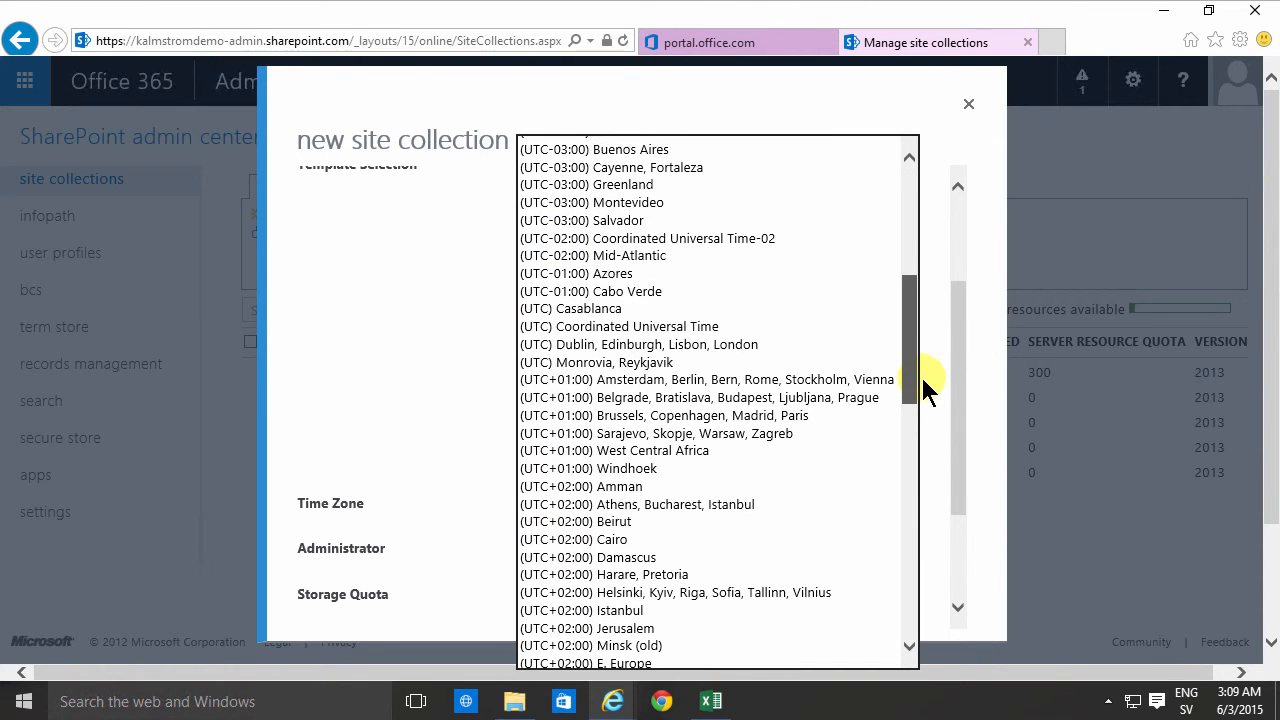
Choose UTC+01:00 Amsterdam, Berlin time zone and resolve 'peter' as administrator
click(708, 380)
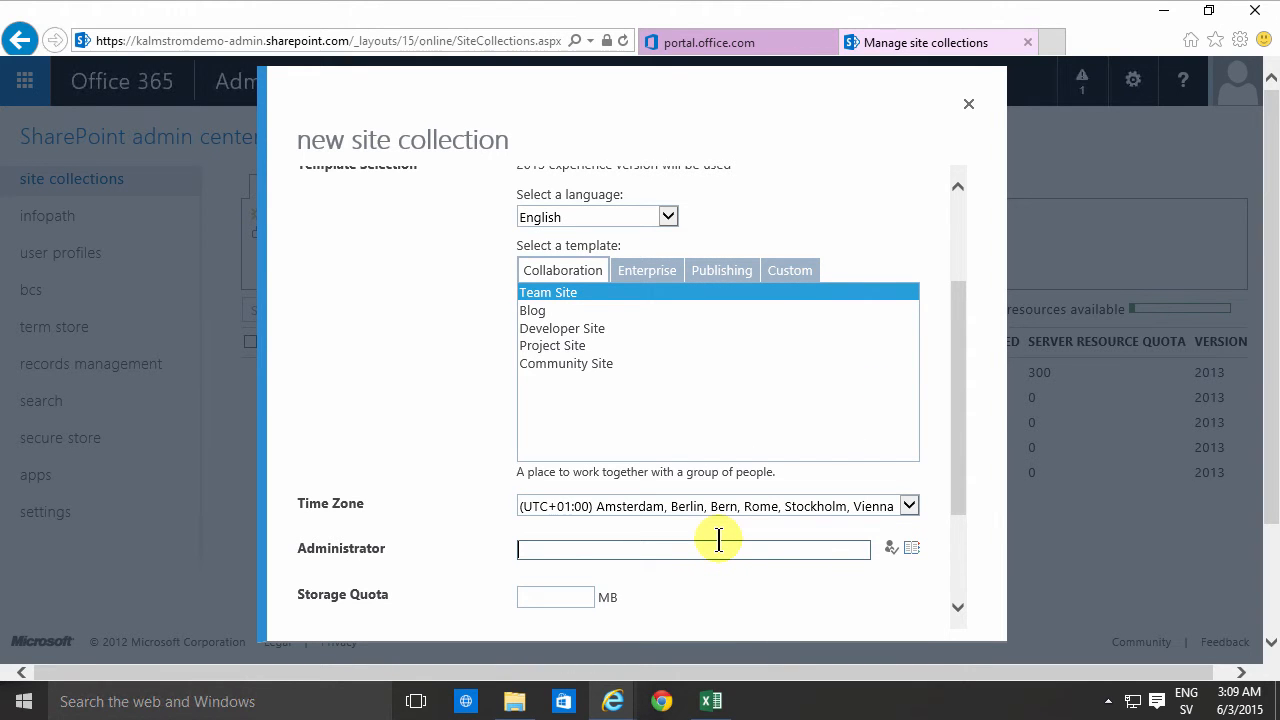
mouse_move(718, 548)
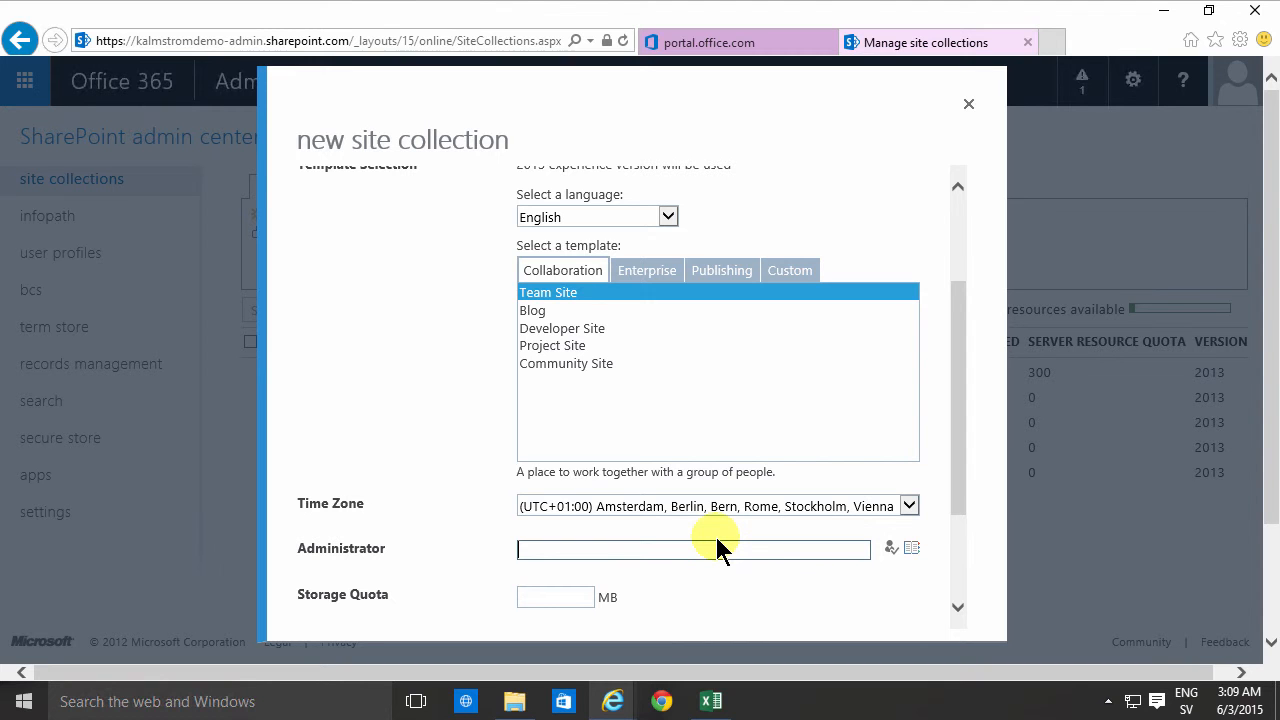
text(peter)
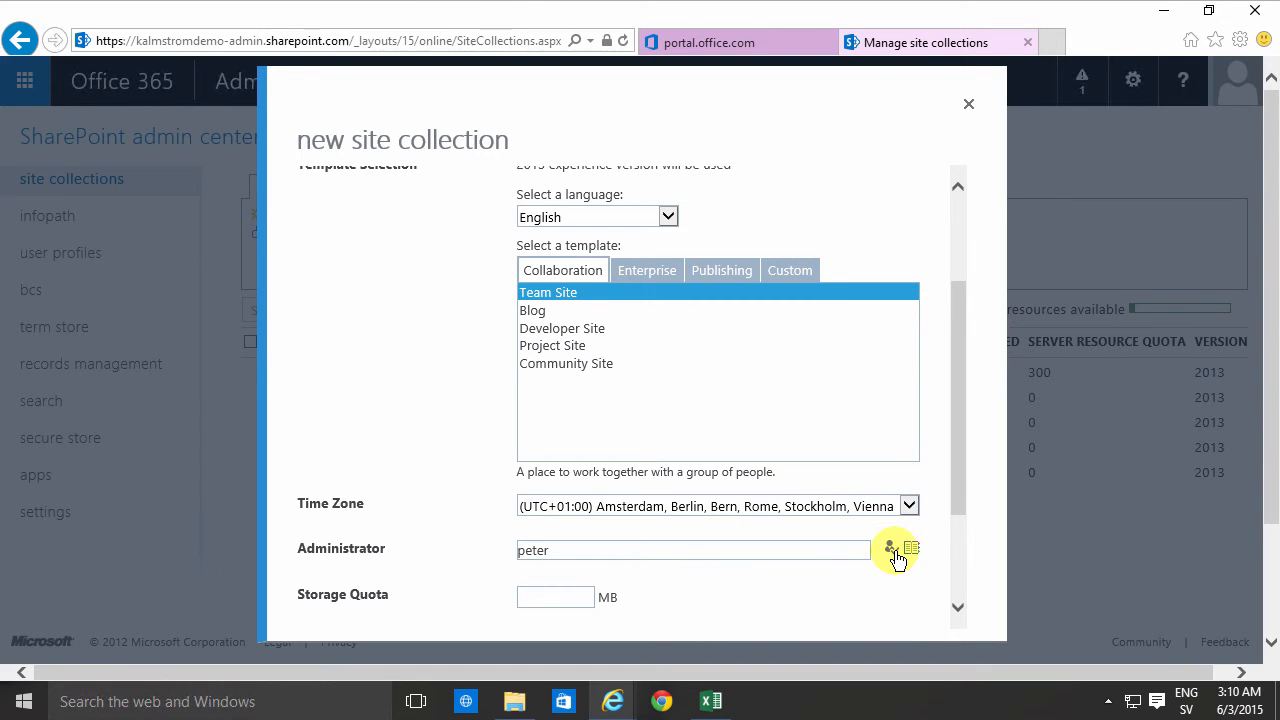
click(888, 548)
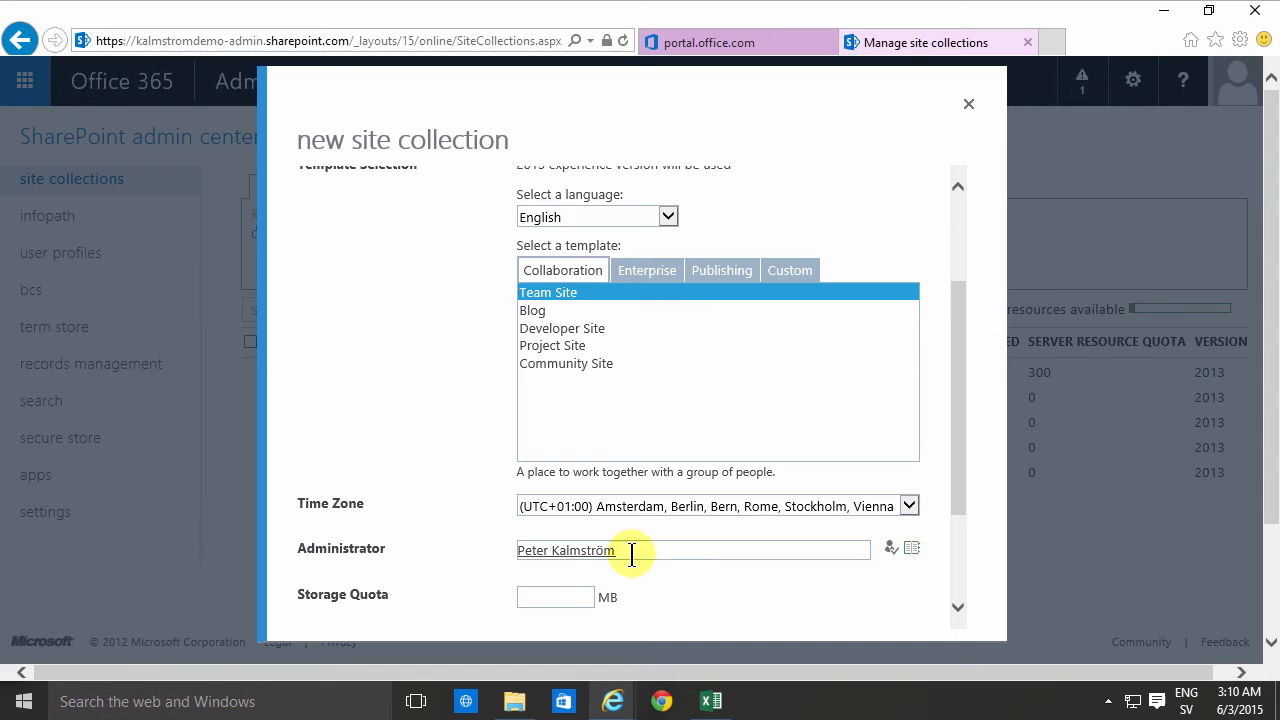
scroll(down, 3)
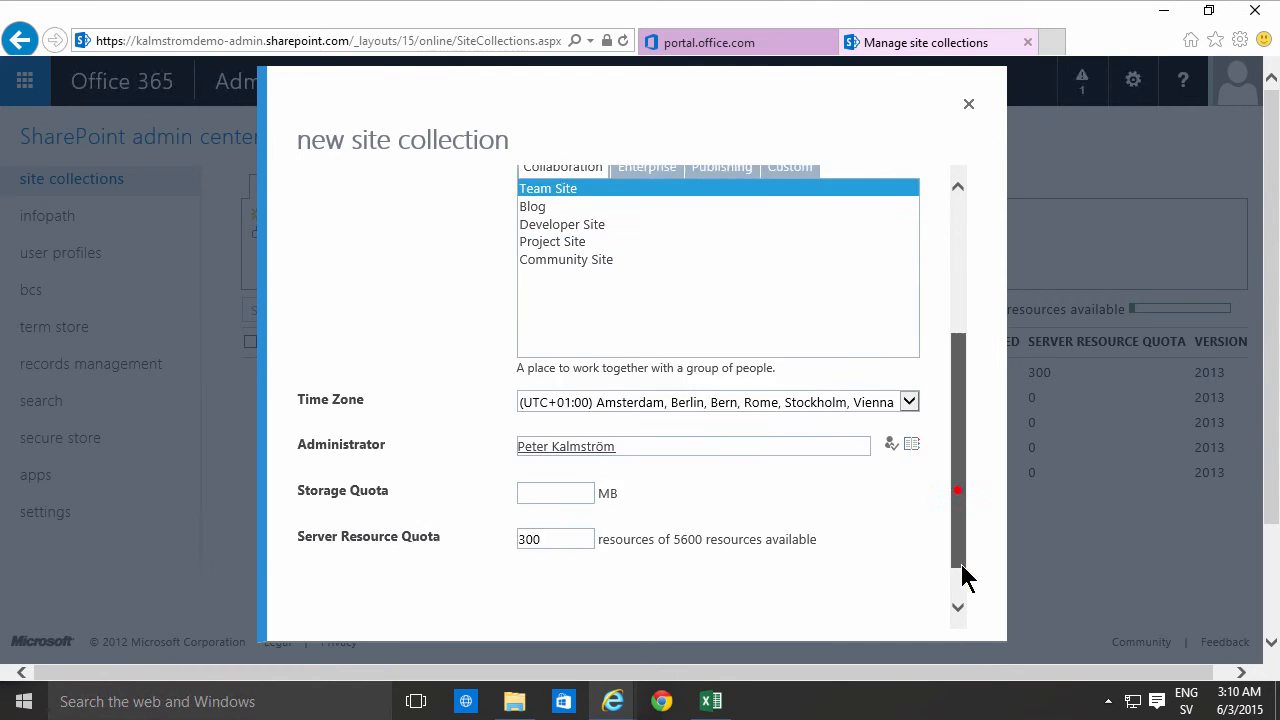
scroll(down, 3)
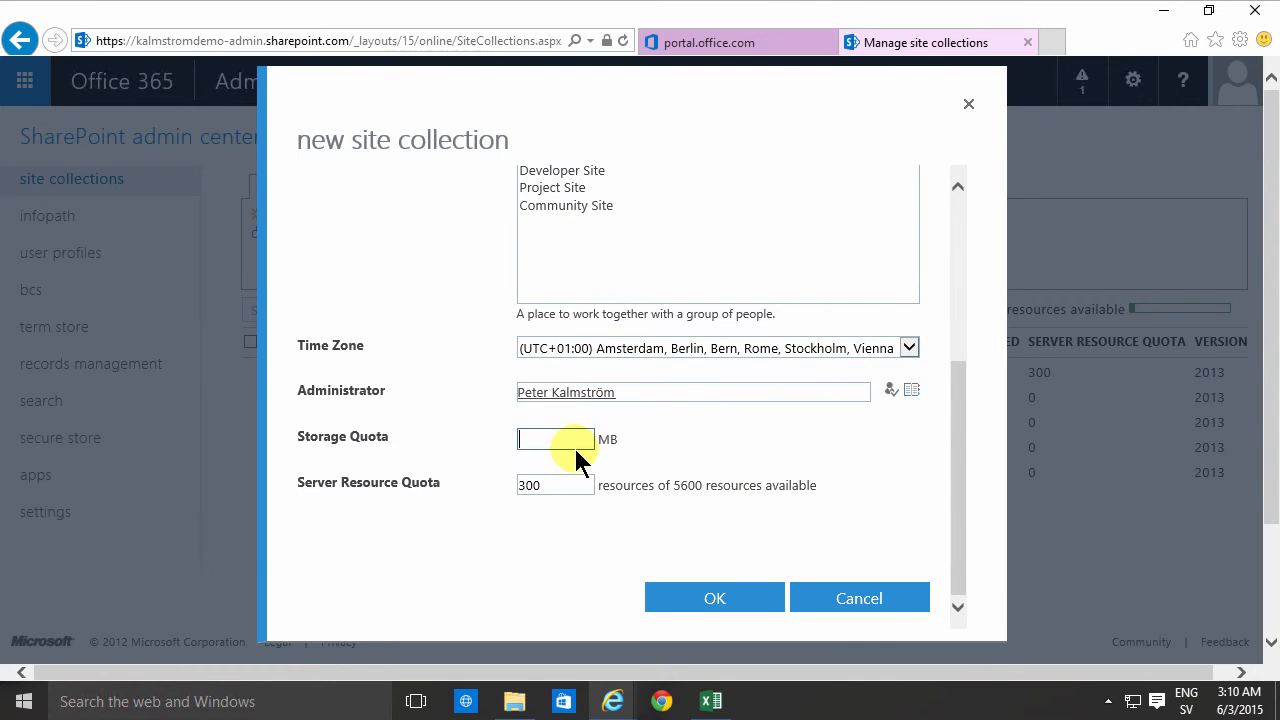
Set a 300 MB storage quota and a server resource quota of 100
text(300)
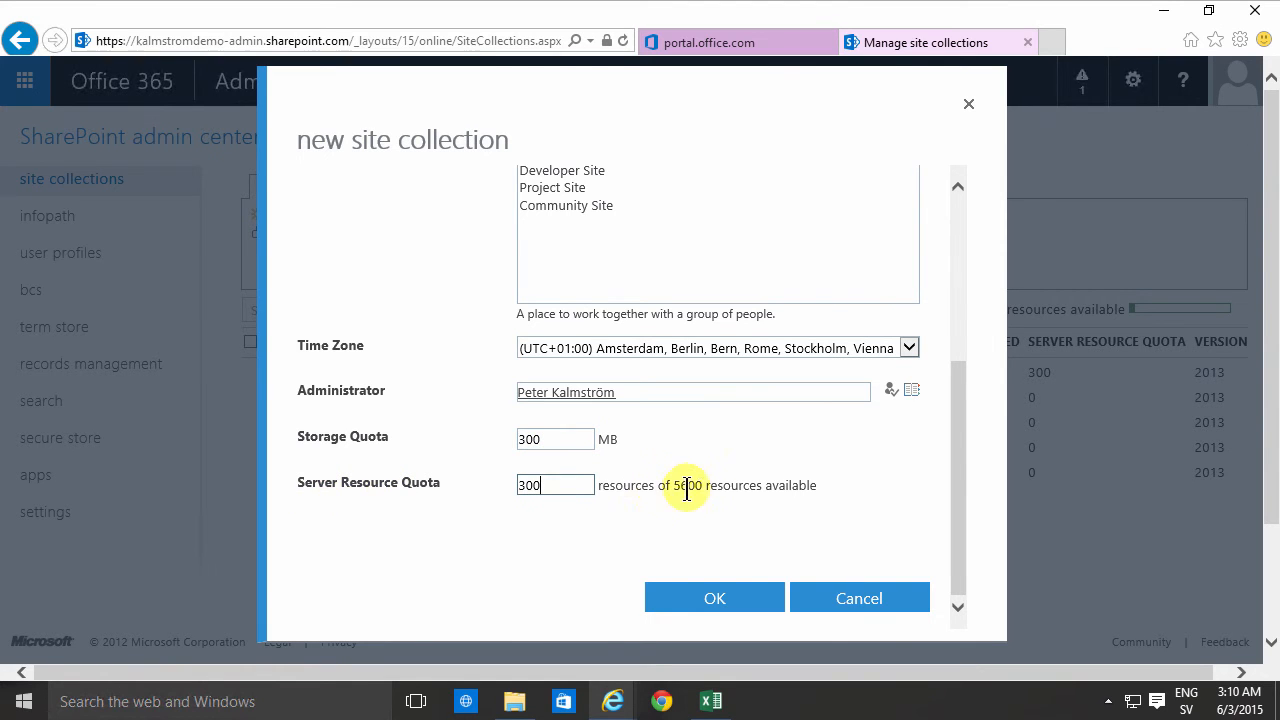
mouse_move(684, 486)
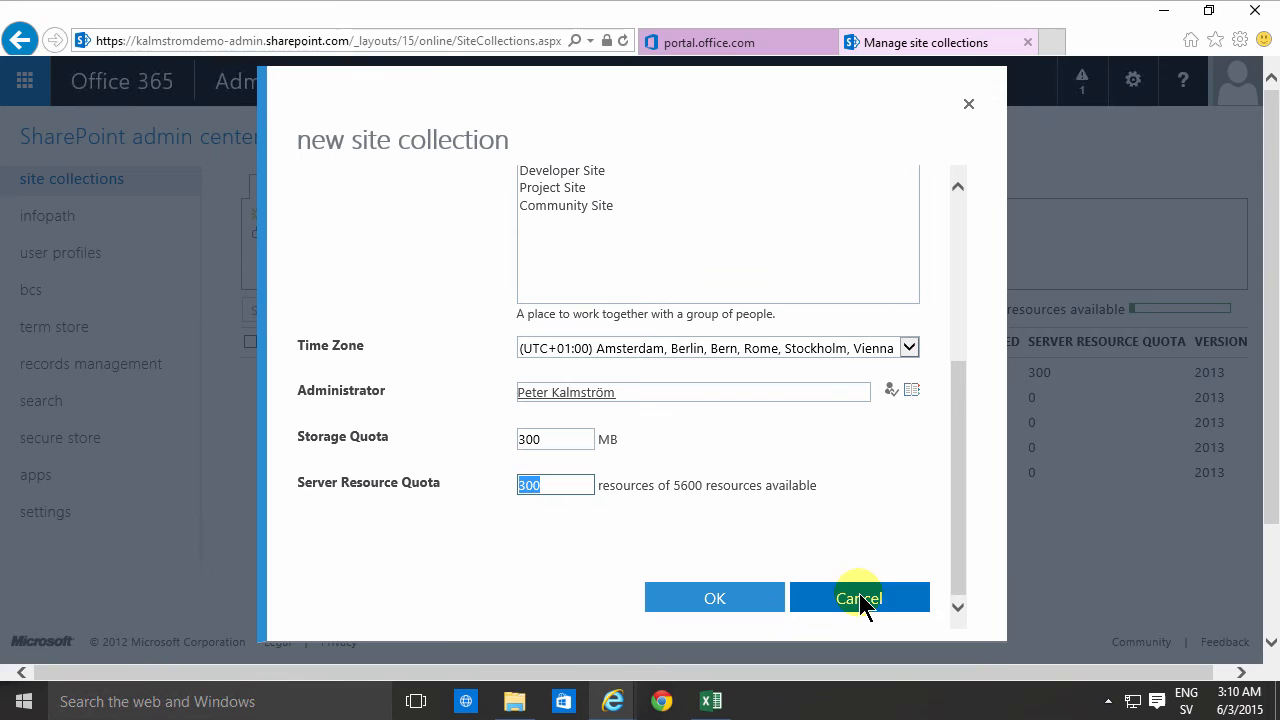
text(1)
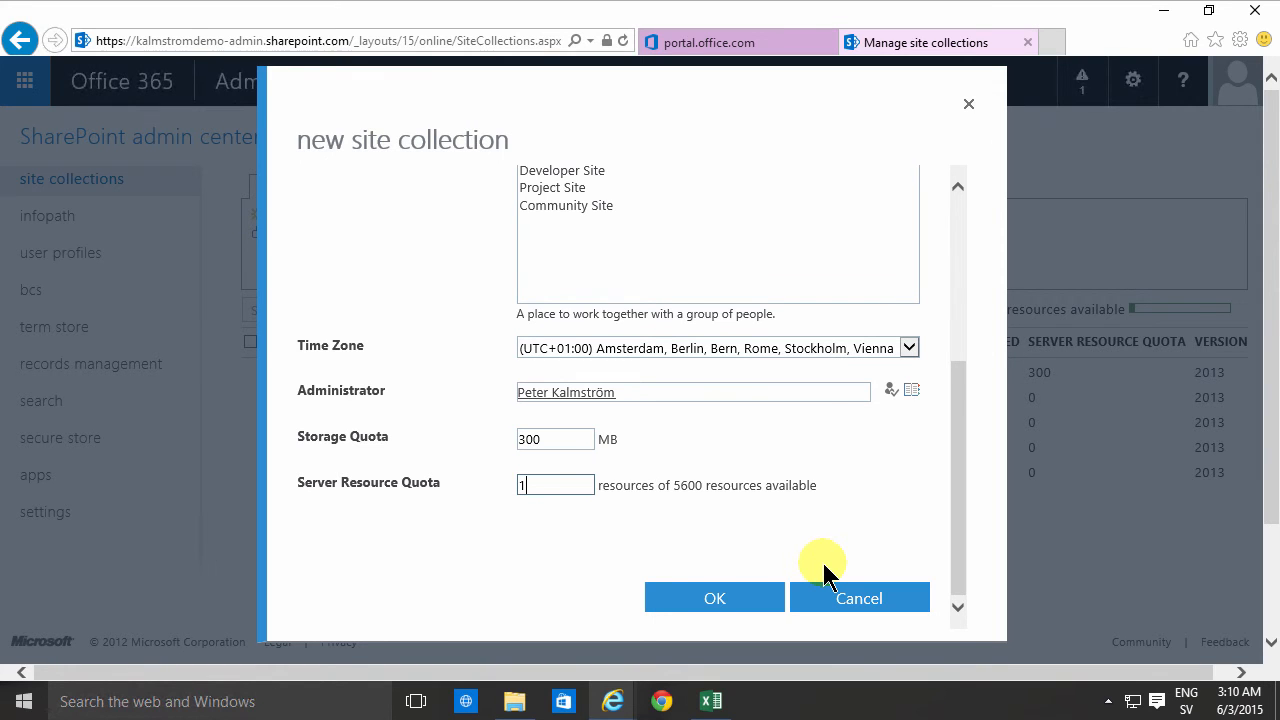
text(00)
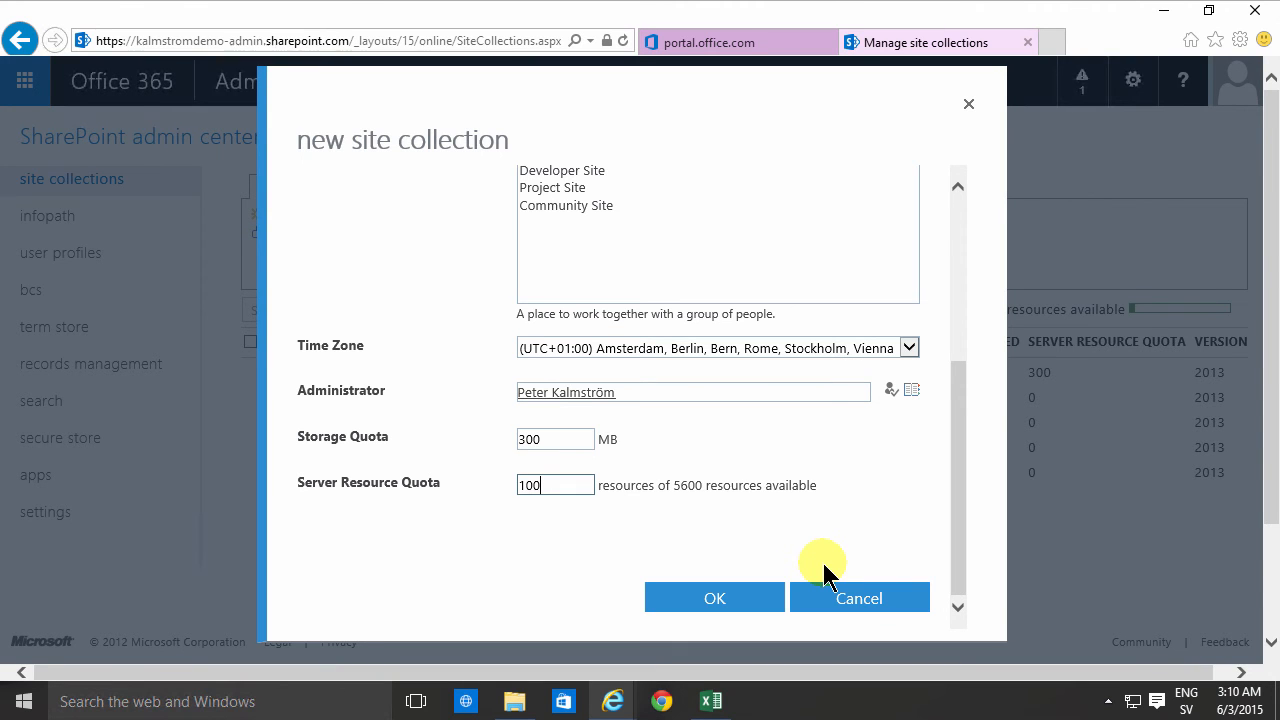
mouse_move(728, 512)
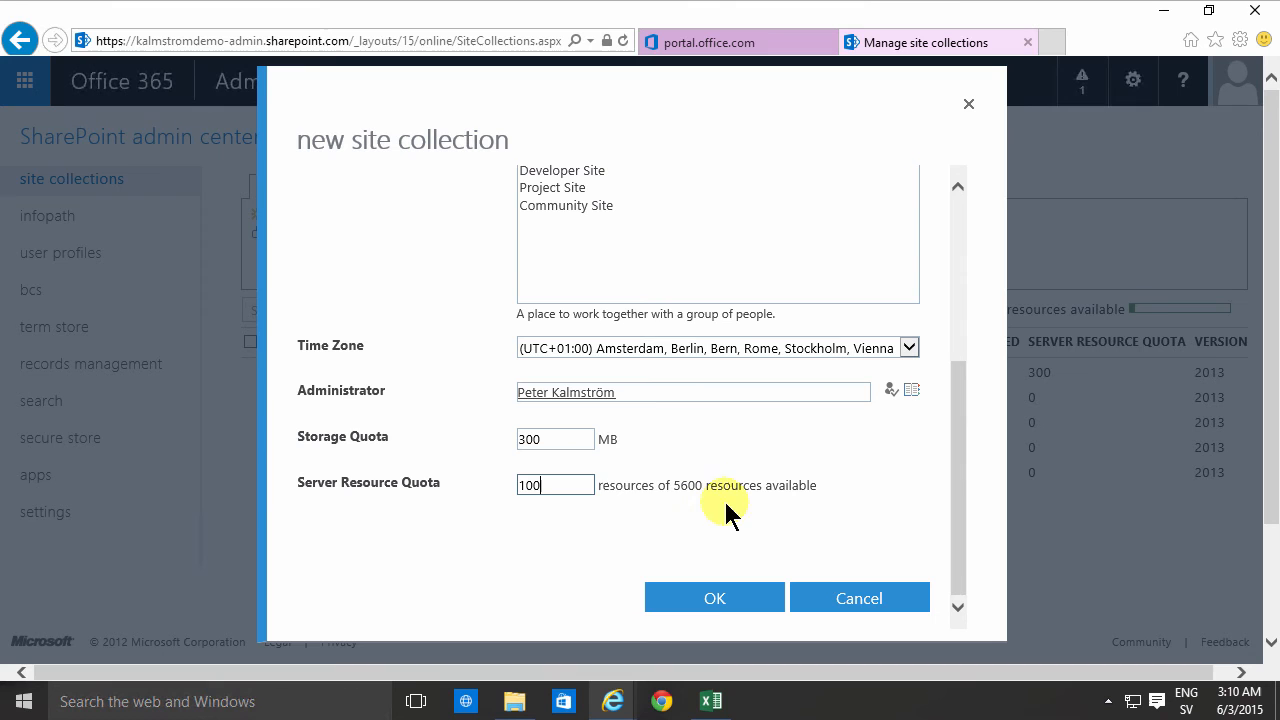
click(556, 486)
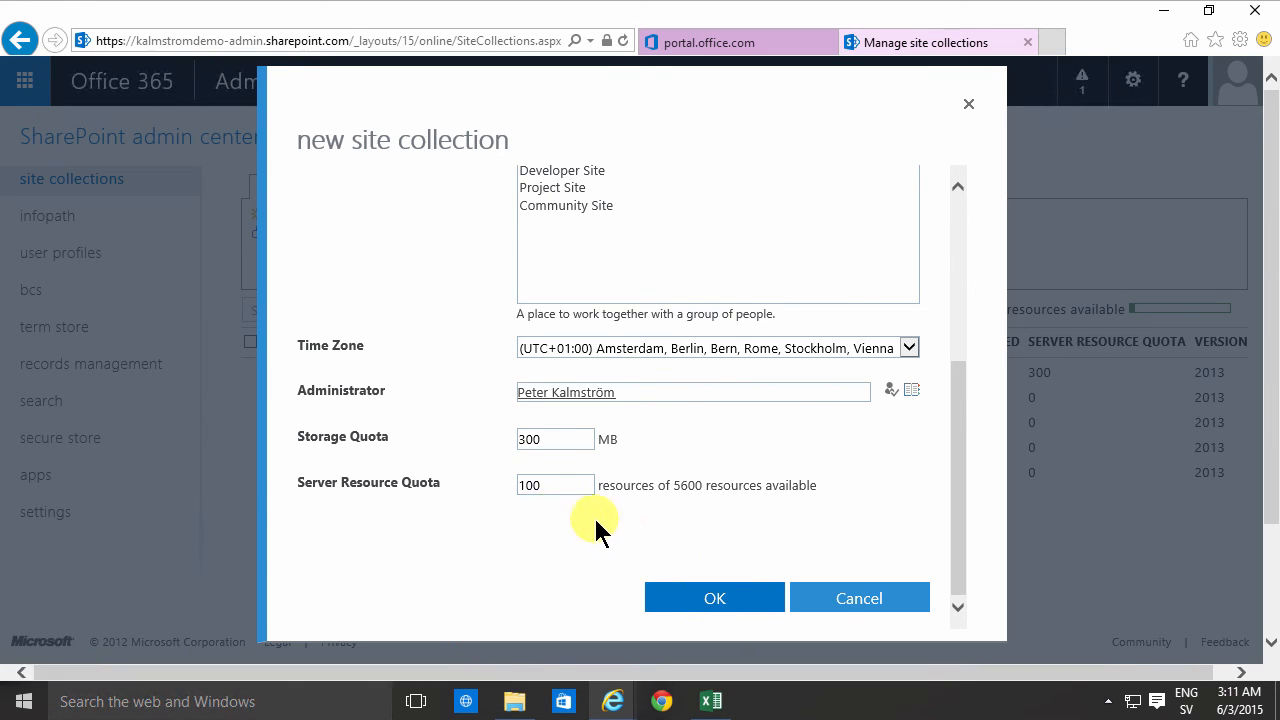
Confirm with OK so Finance at /sites/finance joins the site collections list
click(714, 596)
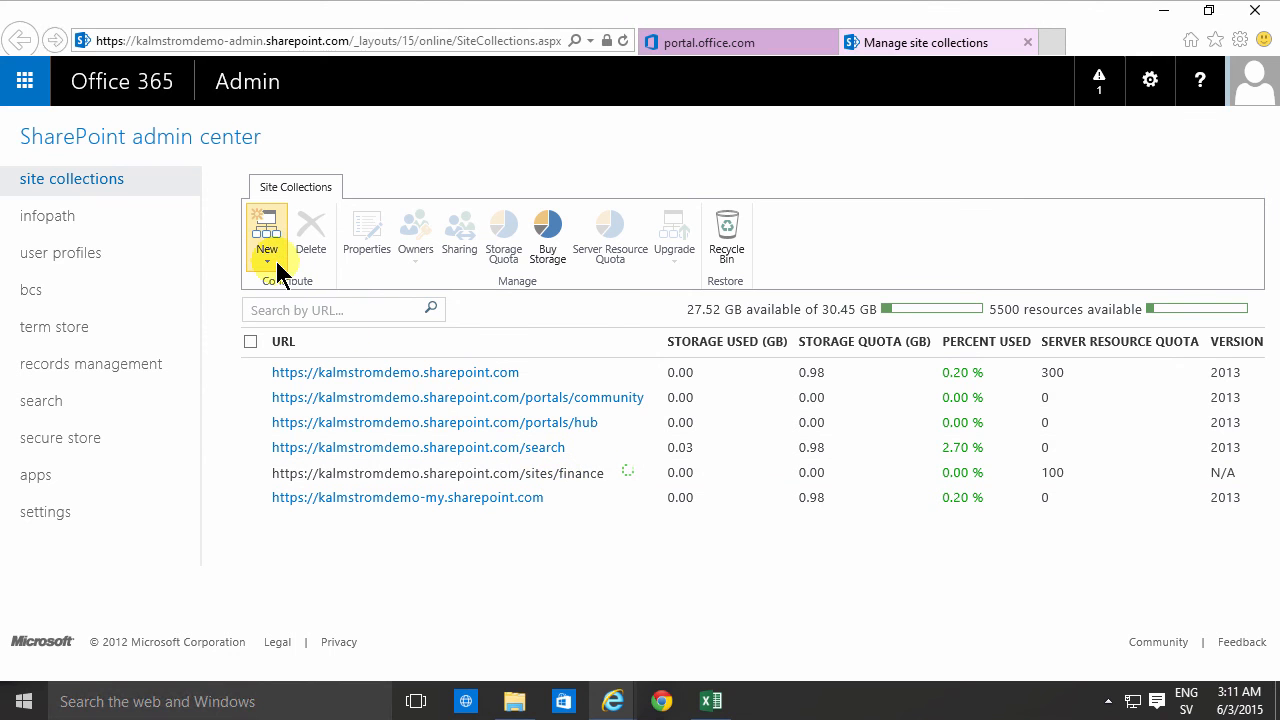
mouse_move(266, 230)
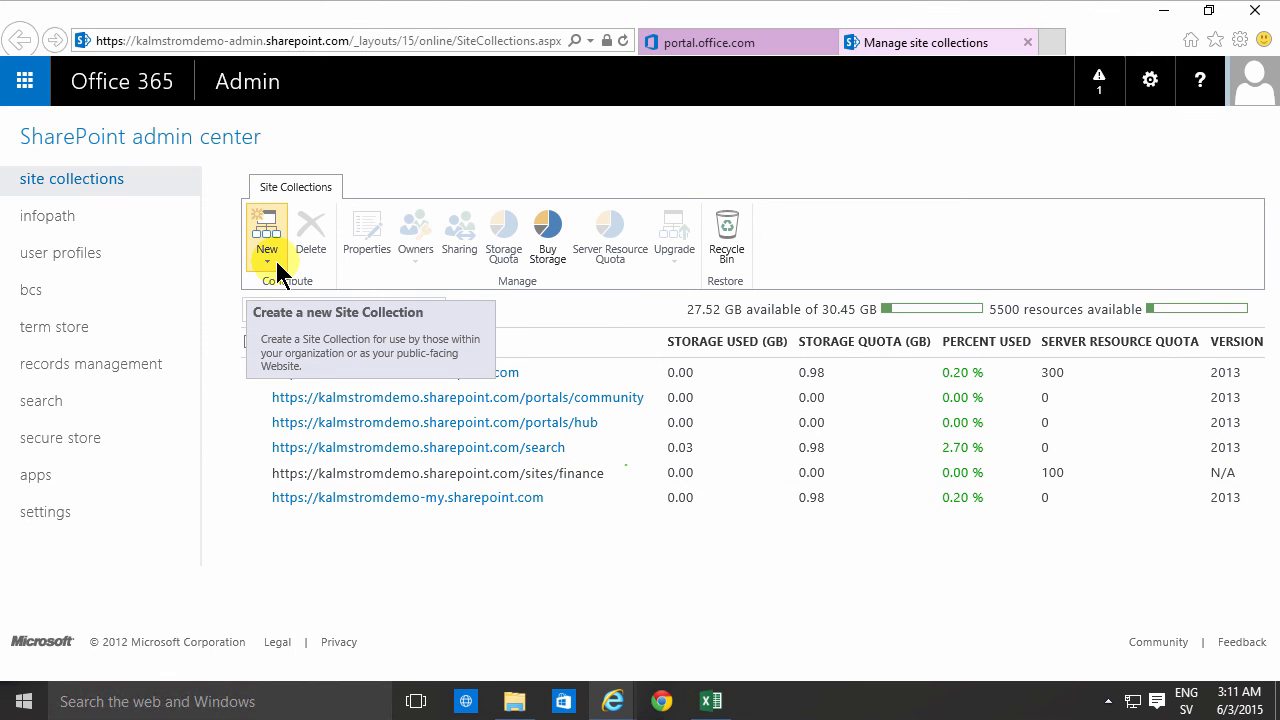